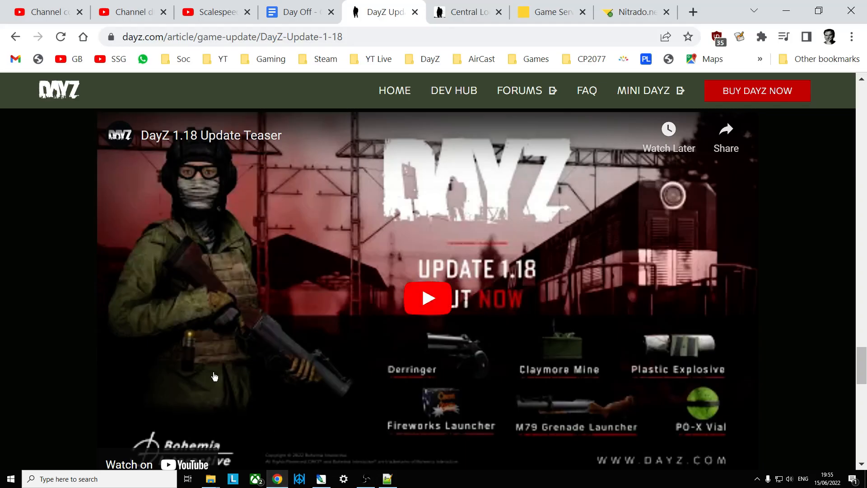
mouse_move(673, 429)
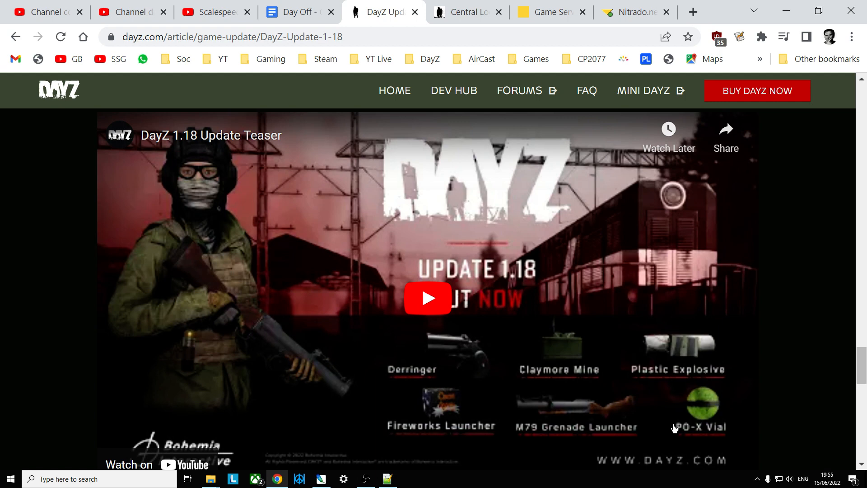
mouse_move(696, 416)
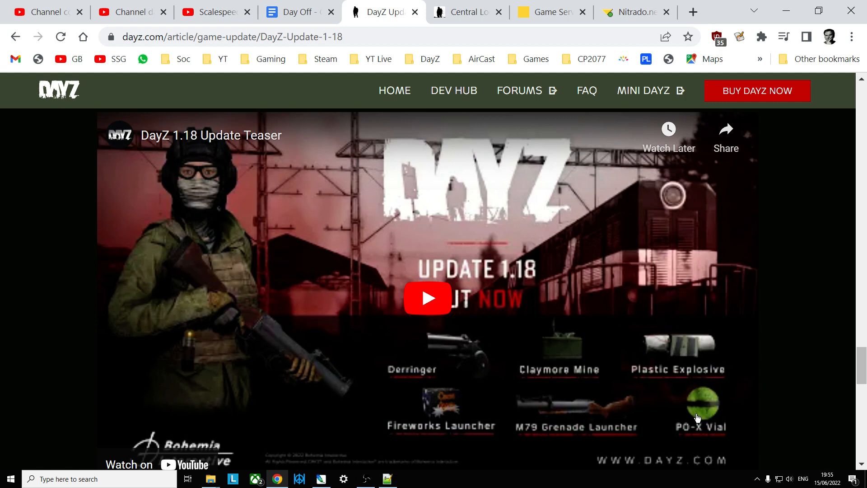
mouse_move(652, 257)
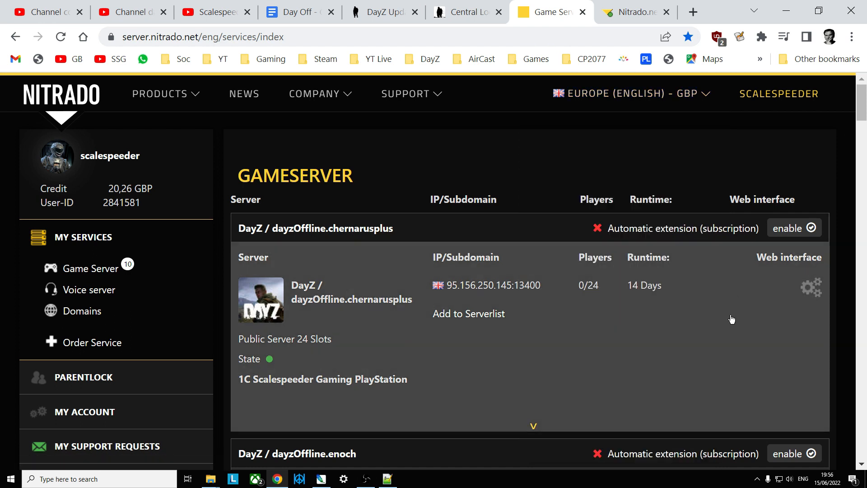
mouse_move(759, 314)
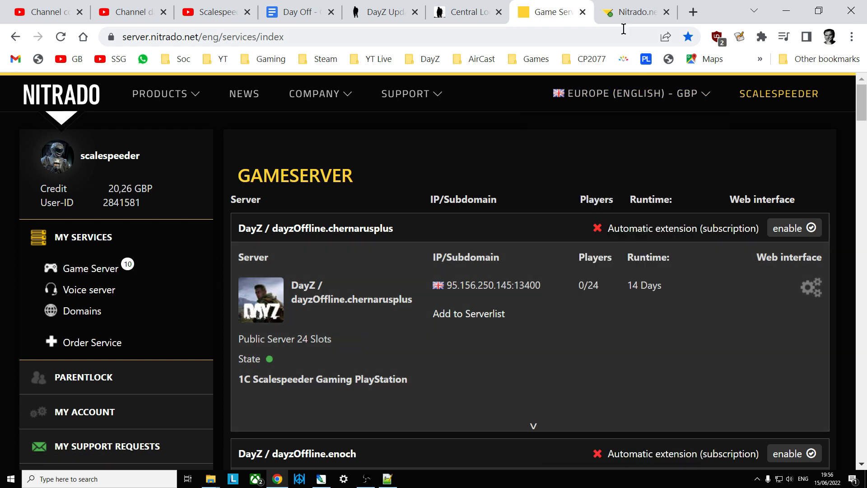
Bring up the Chernarus Plus server's web interface dashboard and scroll through it
left_click(635, 12)
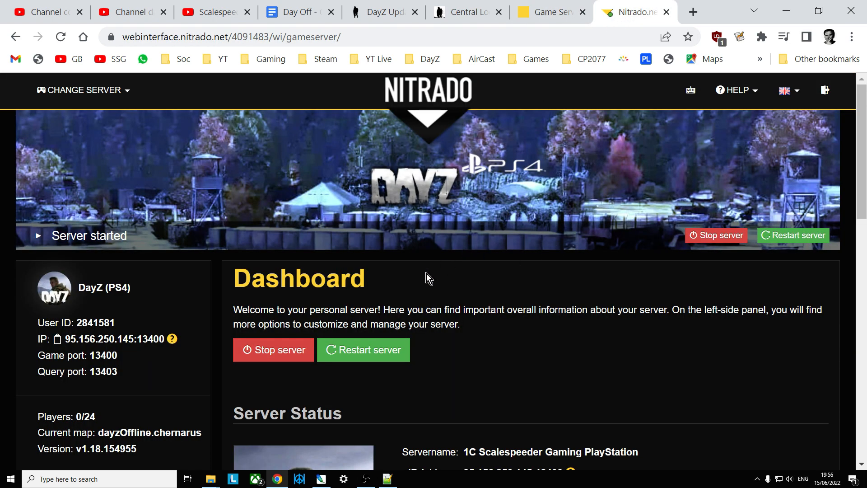
scroll("down", 3)
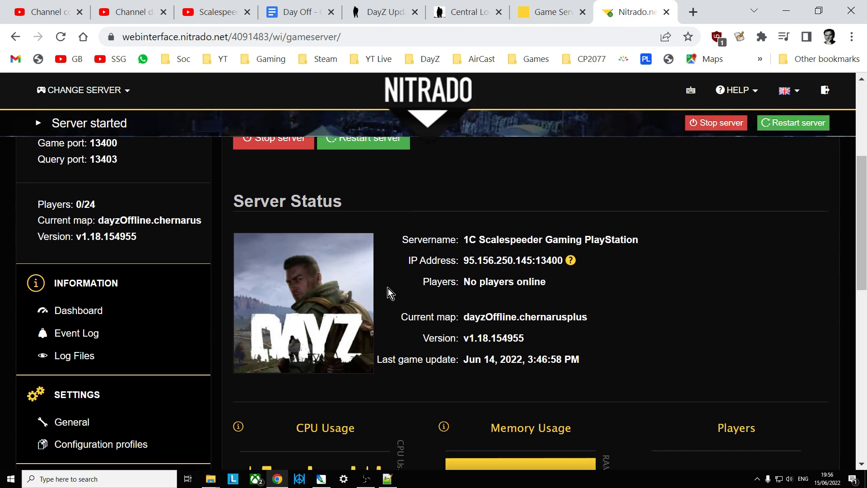
scroll("down", 3)
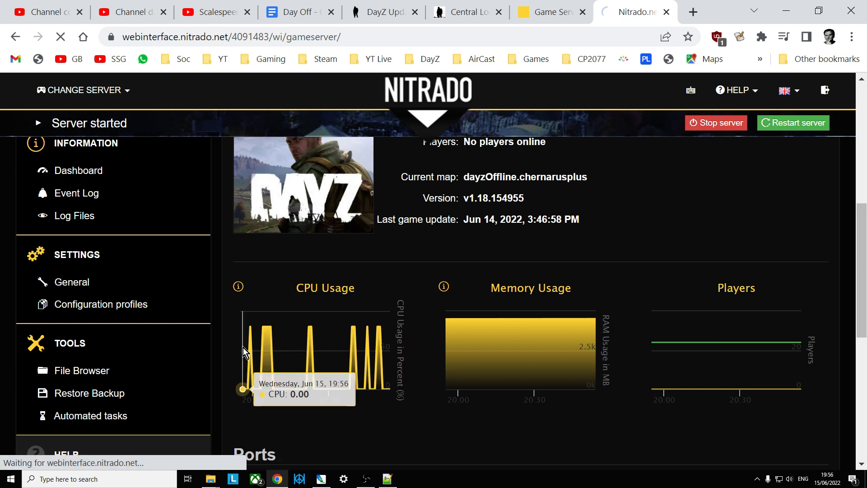
In the File Browser, enter the dayzps_missions folder
left_click(81, 371)
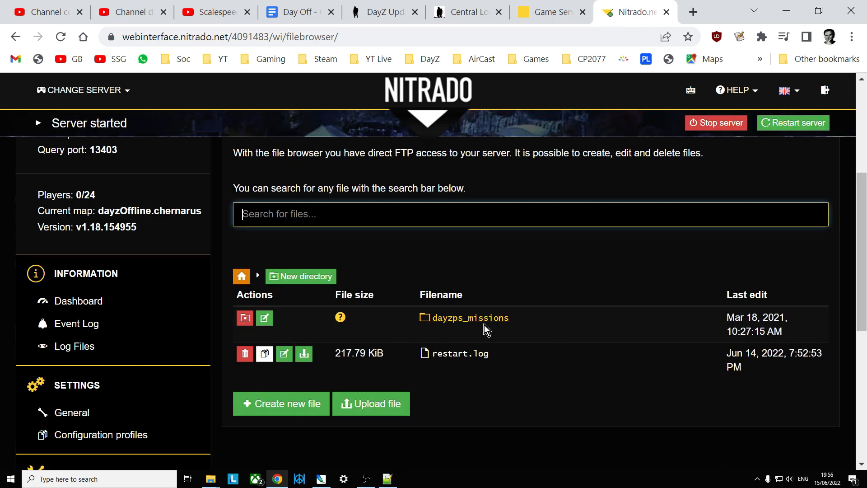
mouse_move(486, 323)
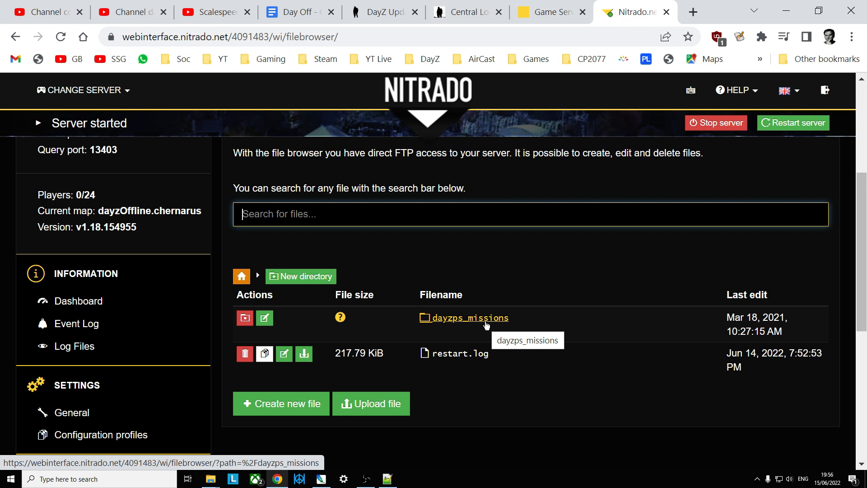
mouse_move(478, 324)
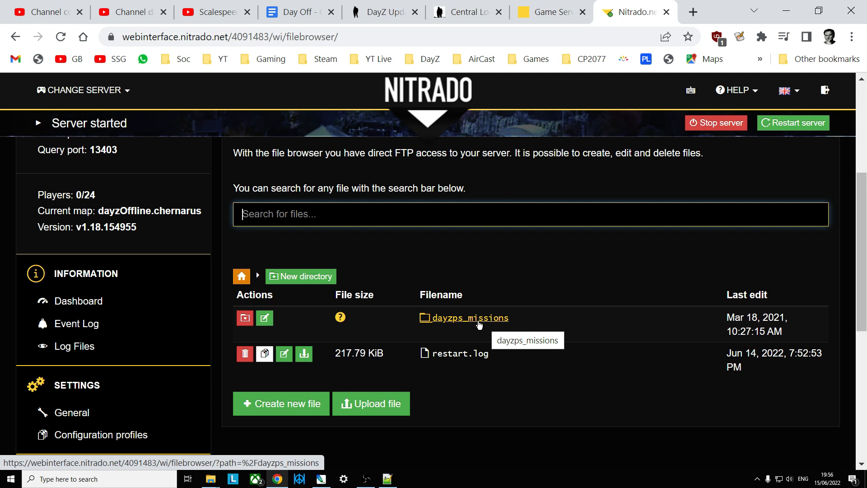
mouse_move(490, 322)
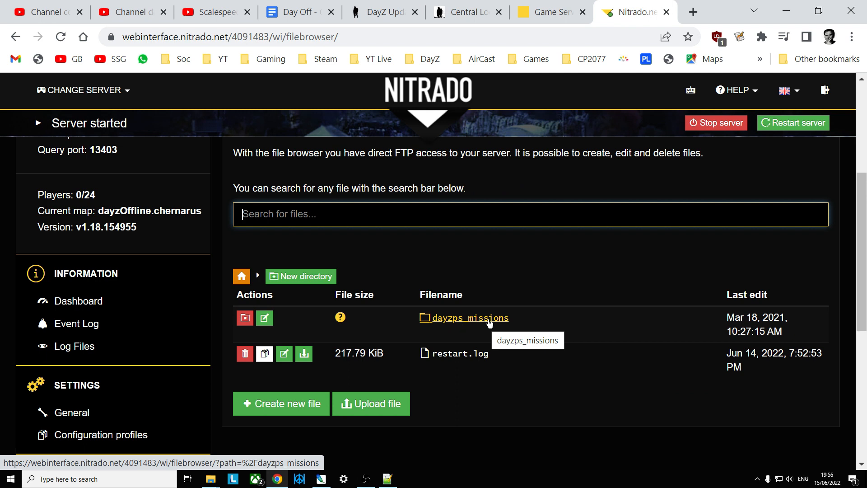
left_click(471, 318)
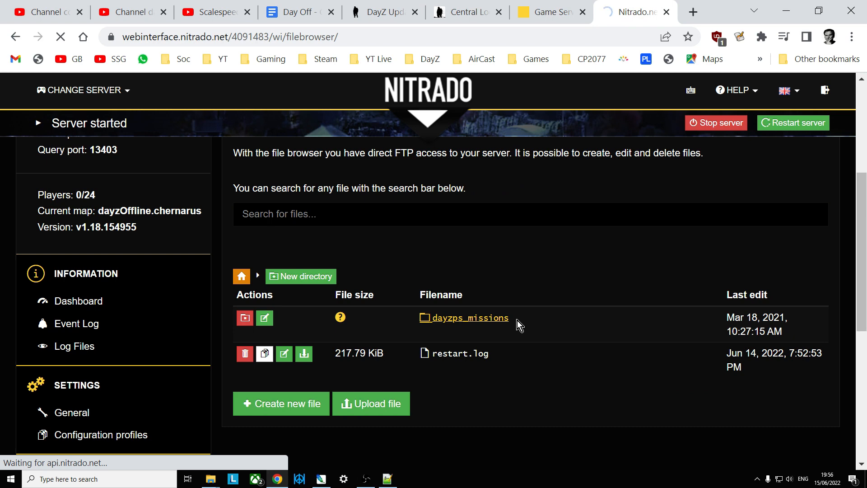
mouse_move(519, 321)
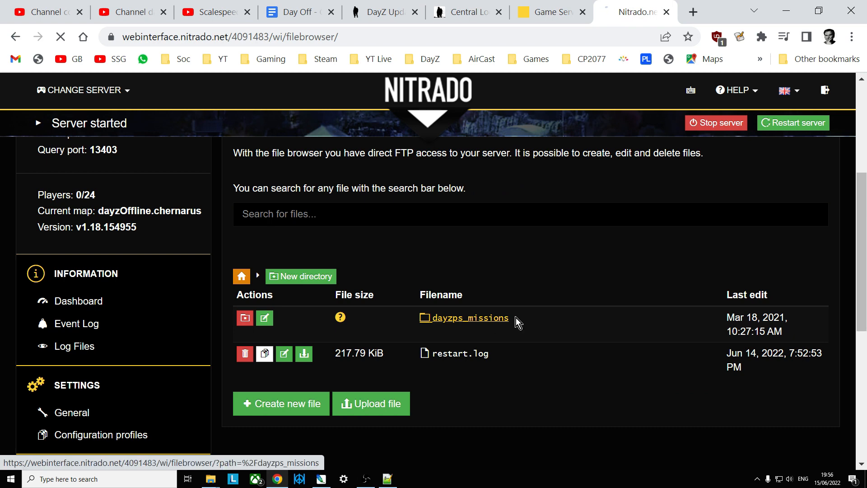
left_click(470, 318)
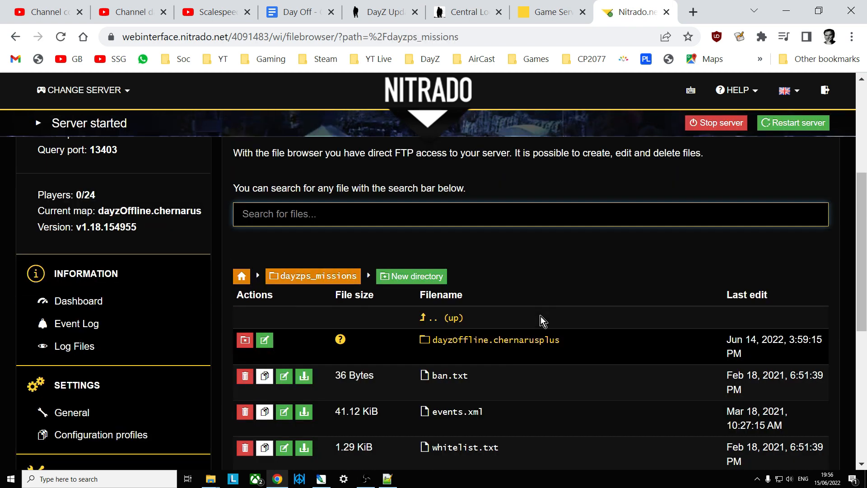
scroll("down", 3)
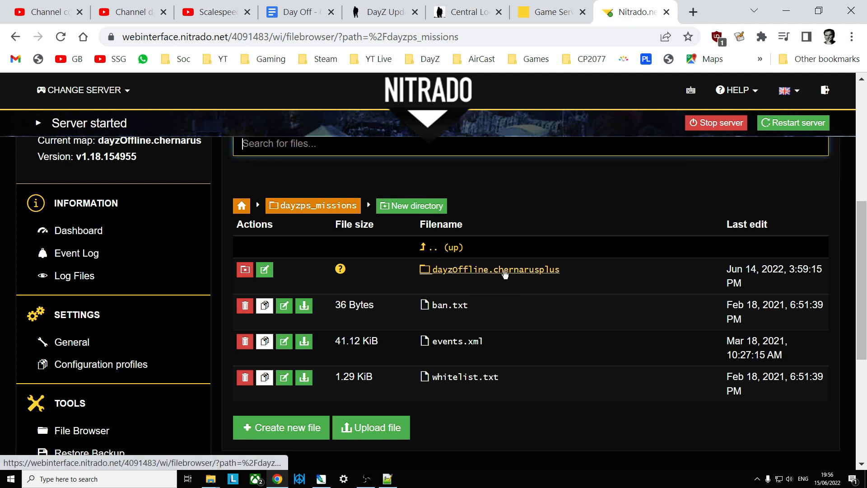
mouse_move(520, 275)
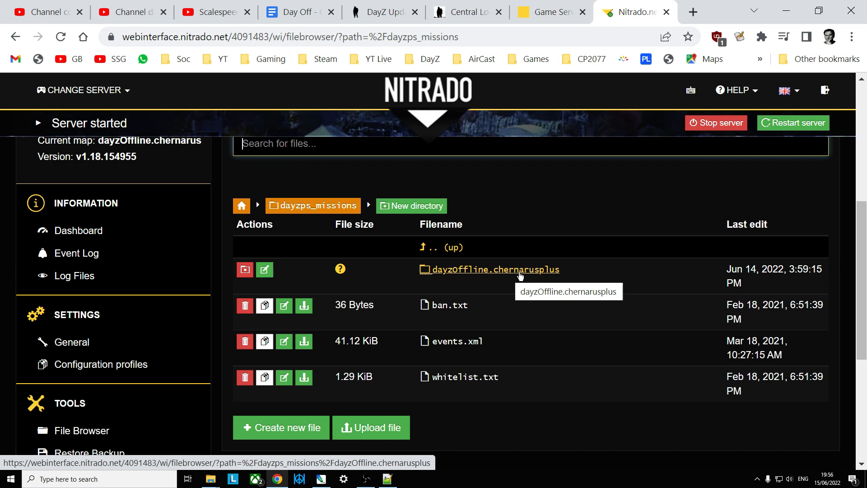
Enter dayzOffline.chernarusplus and its db folder where types.xml lives
left_click(497, 270)
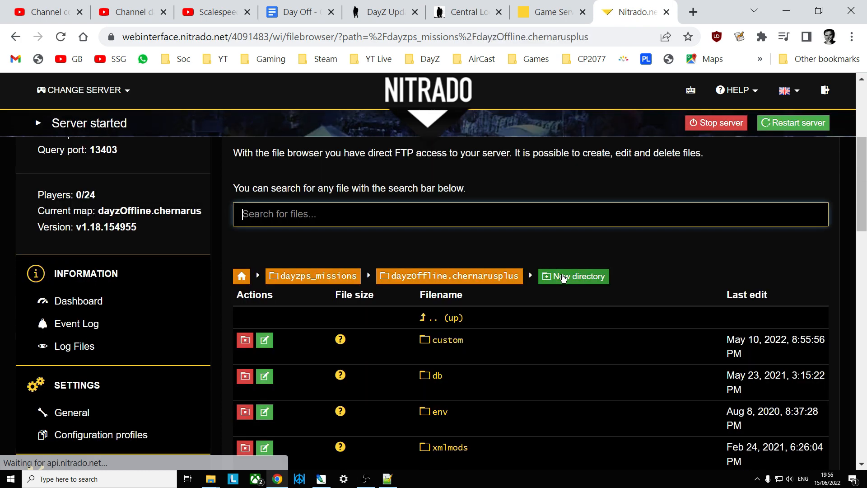
scroll("down", 3)
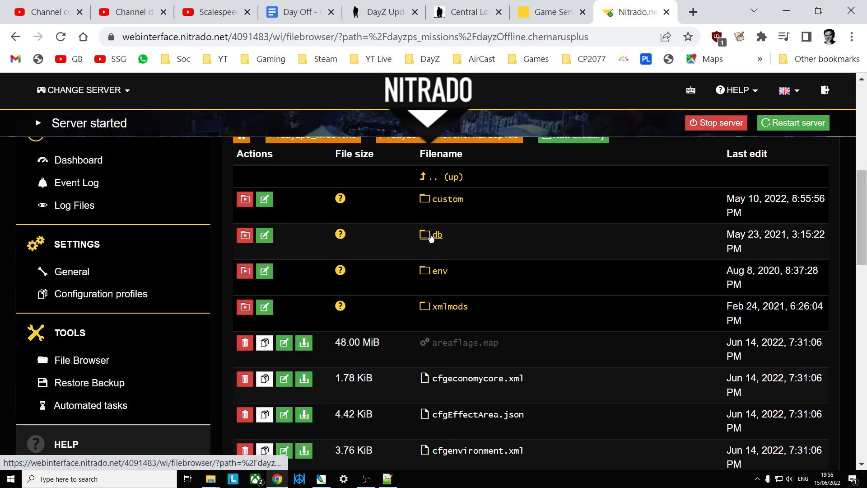
left_click(437, 235)
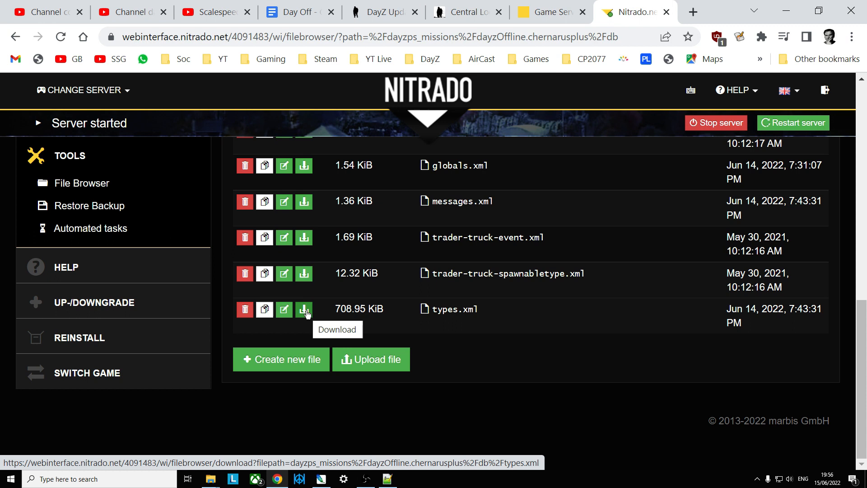
mouse_move(410, 378)
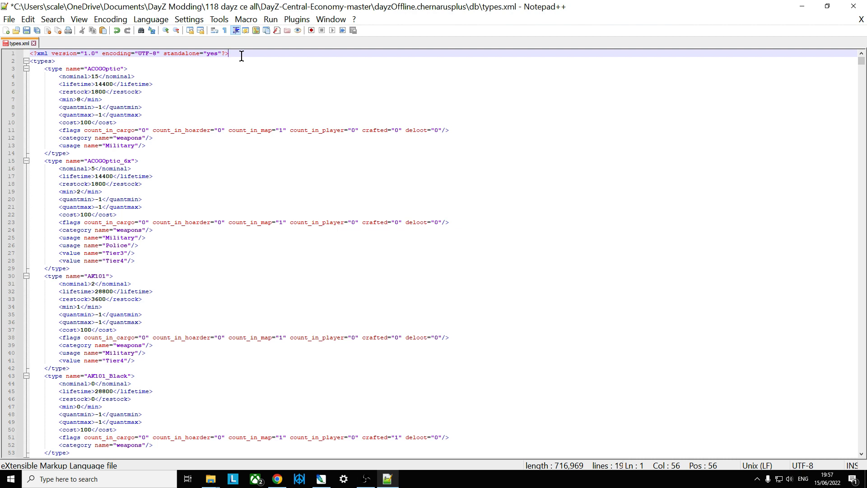
Find all 'grenade' matches in types.xml to locate the Grenade_ChemGas entry
key("Ctrl+f")
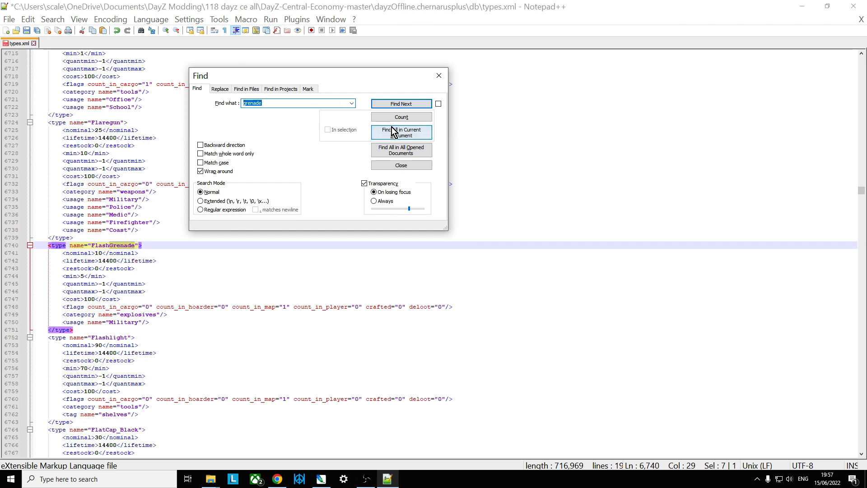
left_click(402, 132)
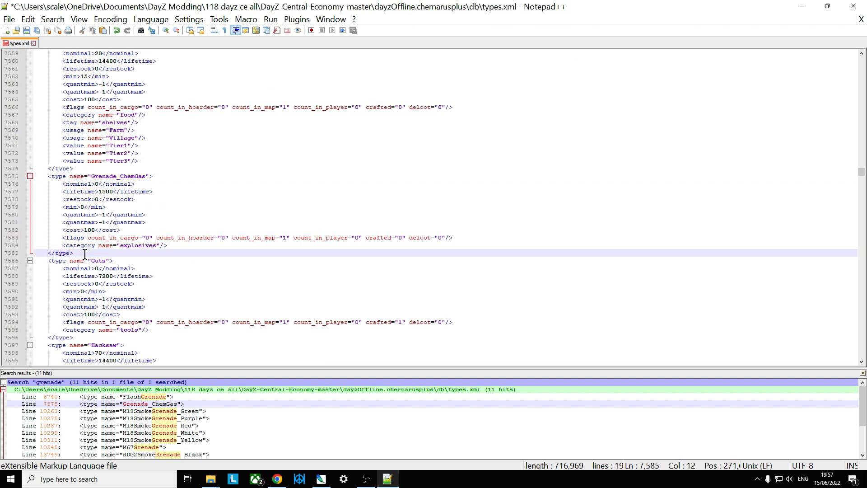
left_click_drag(53, 176, 72, 253)
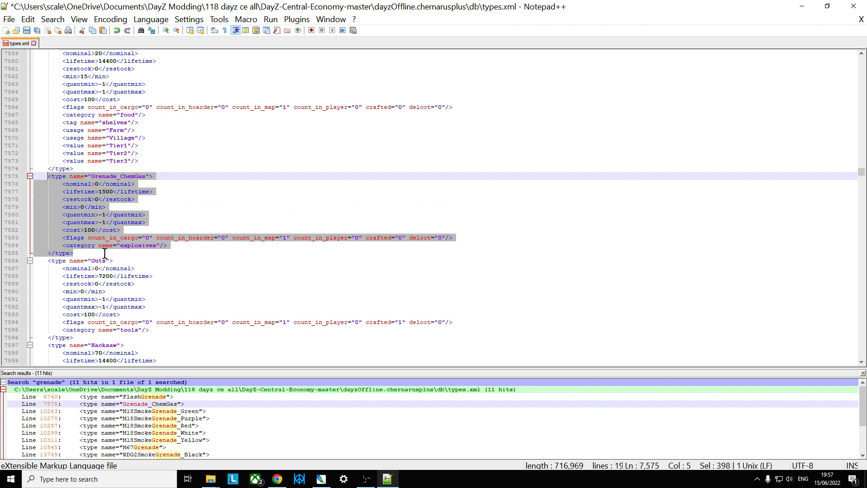
mouse_move(149, 199)
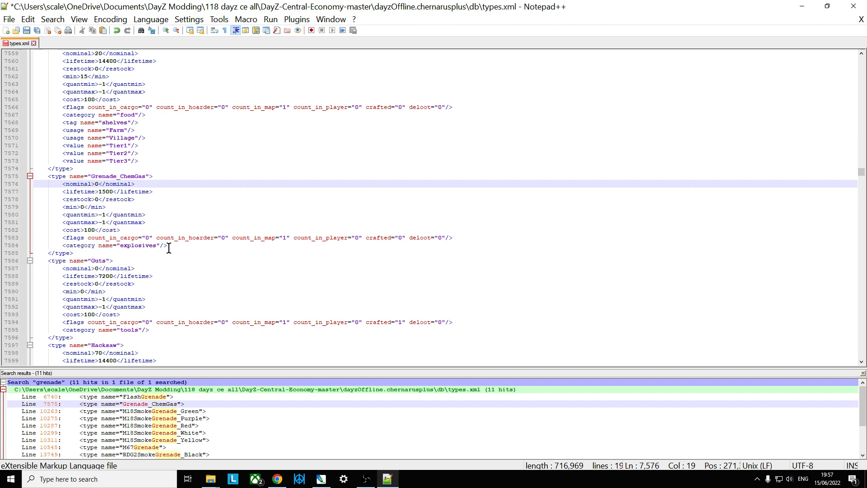
left_click(168, 246)
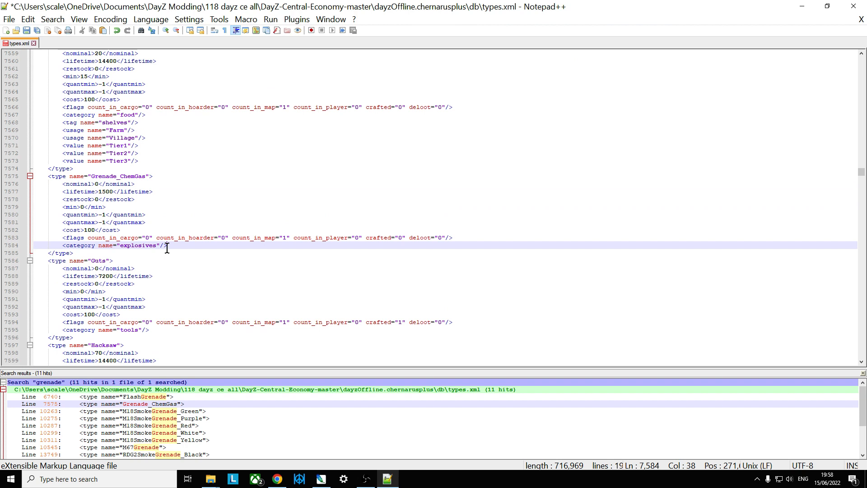
mouse_move(257, 234)
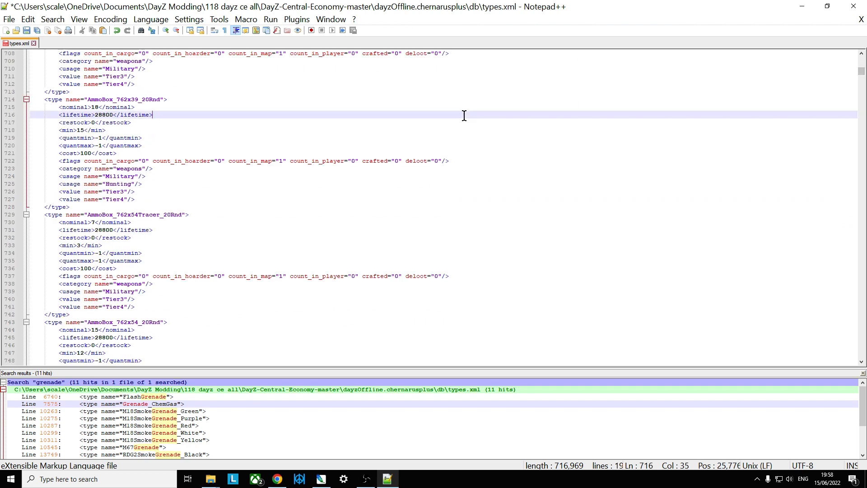
Search 'm4a1' and inspect its ContaminatedArea usage line for reference
key("Ctrl+f")
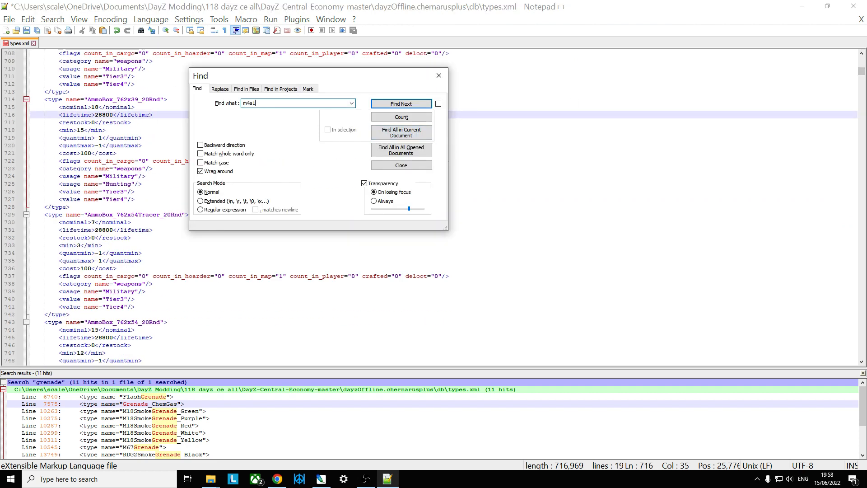
left_click(401, 103)
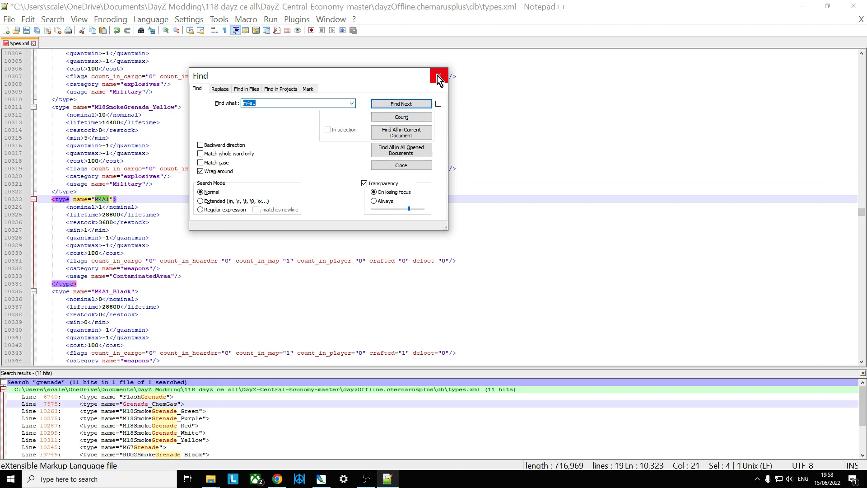
left_click(438, 76)
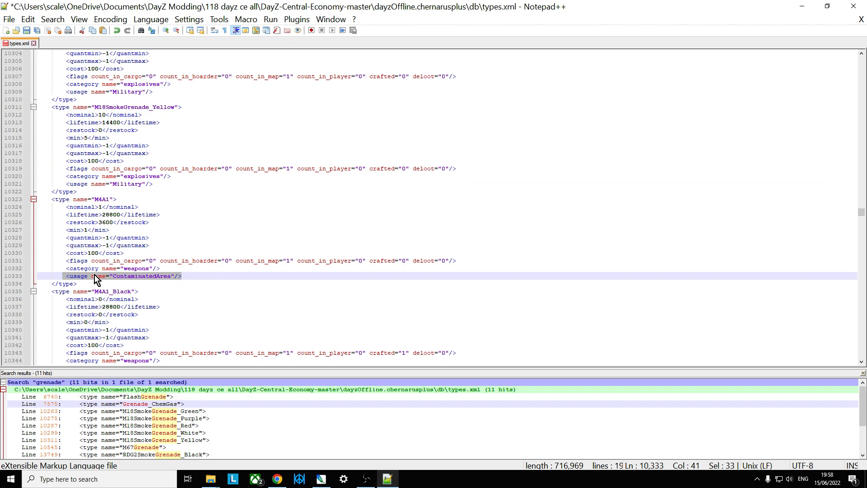
right_click(98, 276)
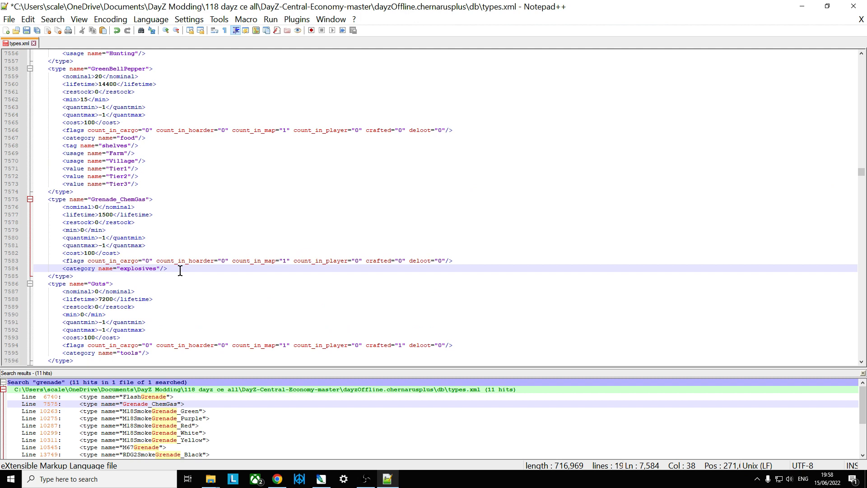
Add <usage name="ContaminatedArea"/> on a new line below the explosives category
key("Enter")
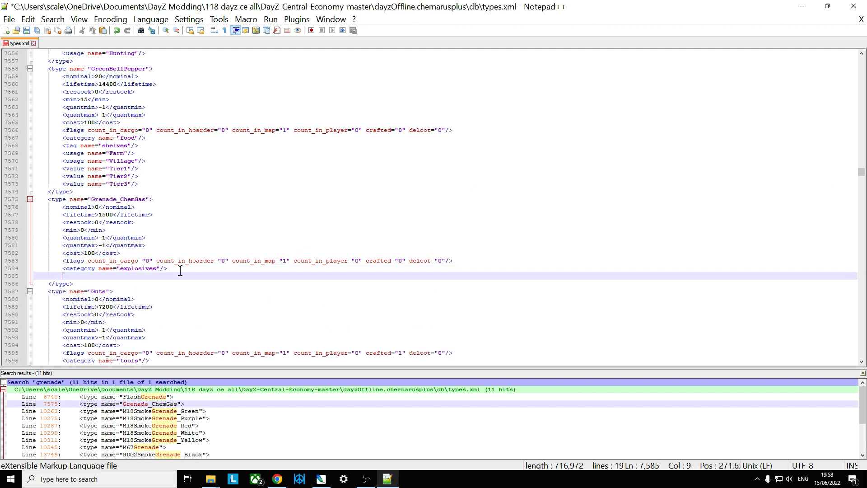
type("<usage name=\"ContaminatedArea\"/>")
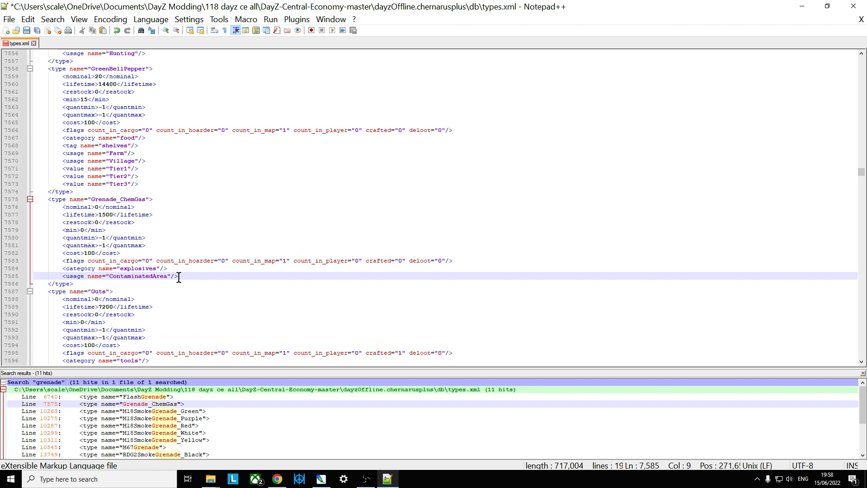
mouse_move(98, 207)
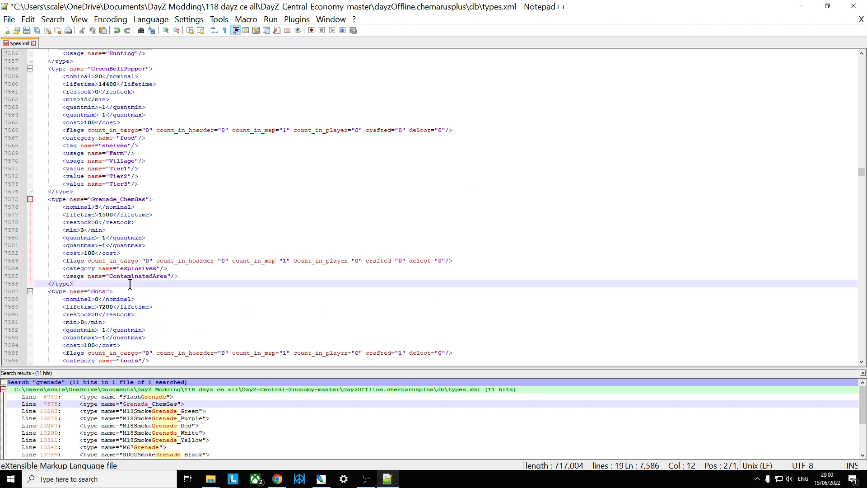
mouse_move(230, 318)
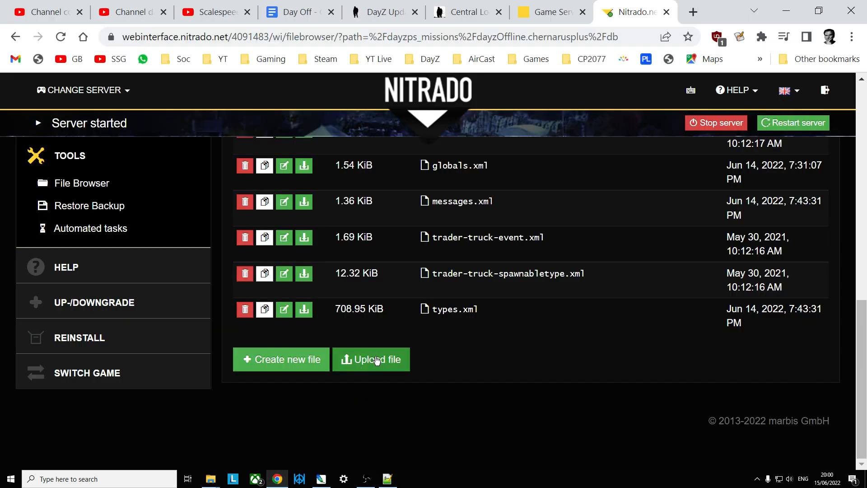
mouse_move(777, 161)
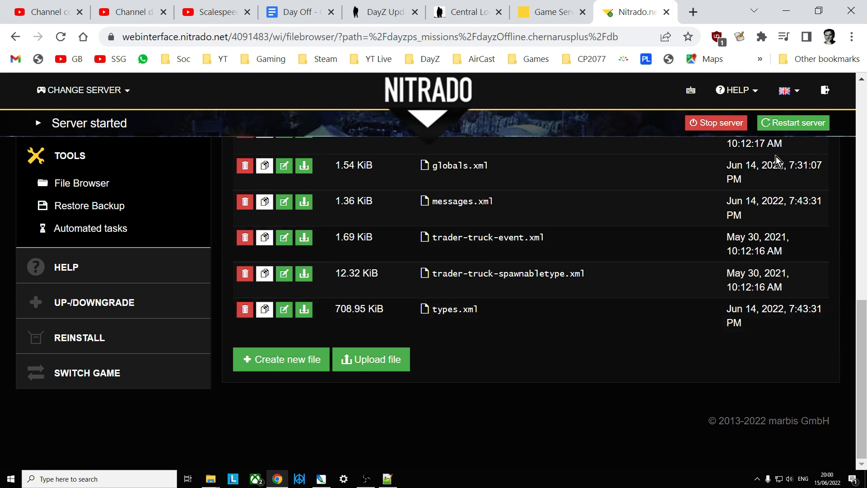
mouse_move(309, 429)
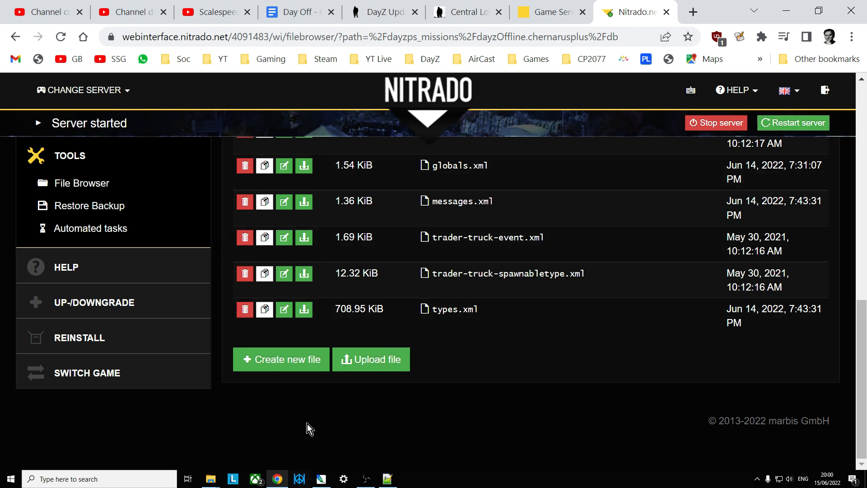
Switch the browser to the DayZ 1.18 update article
left_click(380, 11)
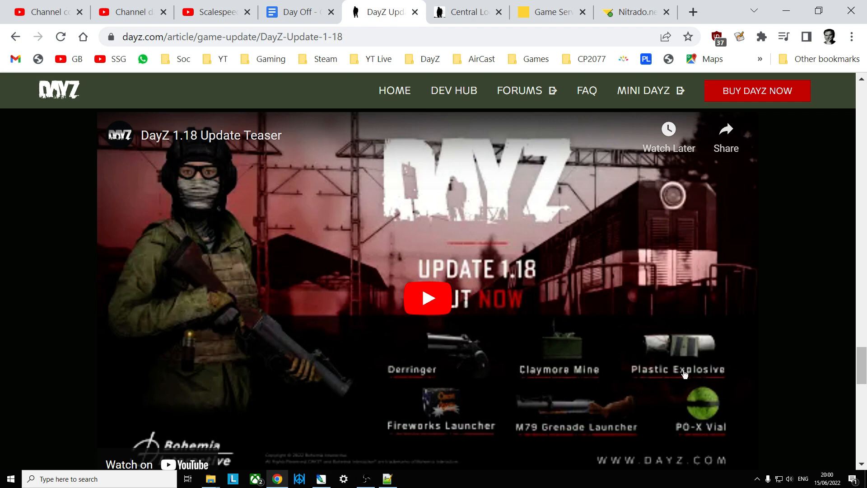
mouse_move(641, 399)
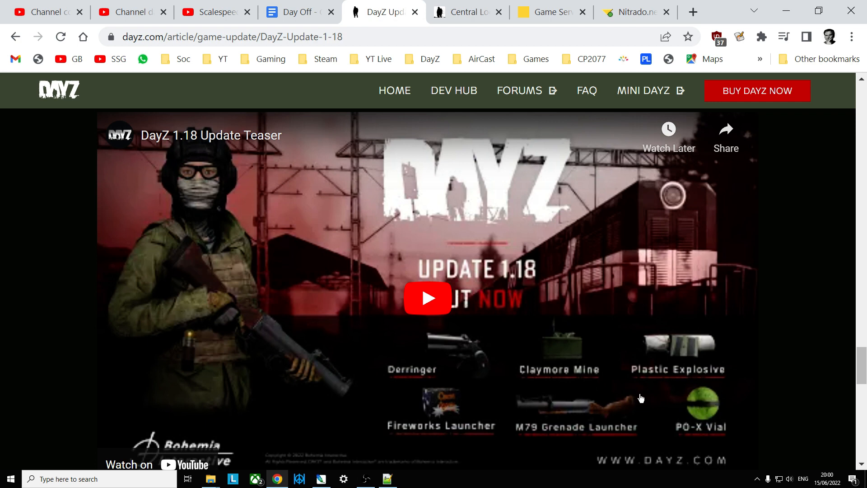
mouse_move(522, 388)
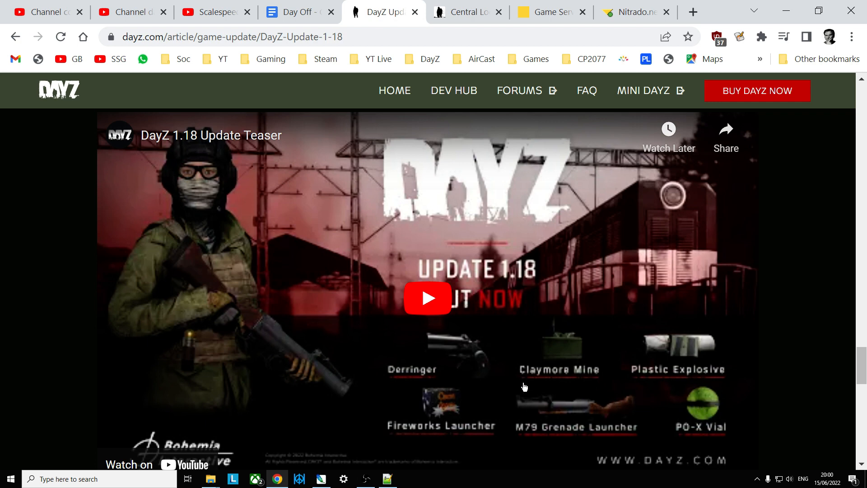
mouse_move(504, 387)
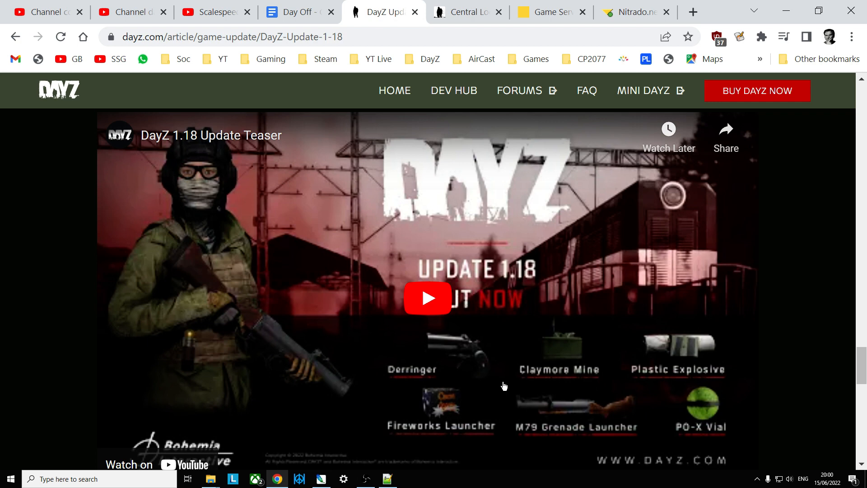
mouse_move(398, 385)
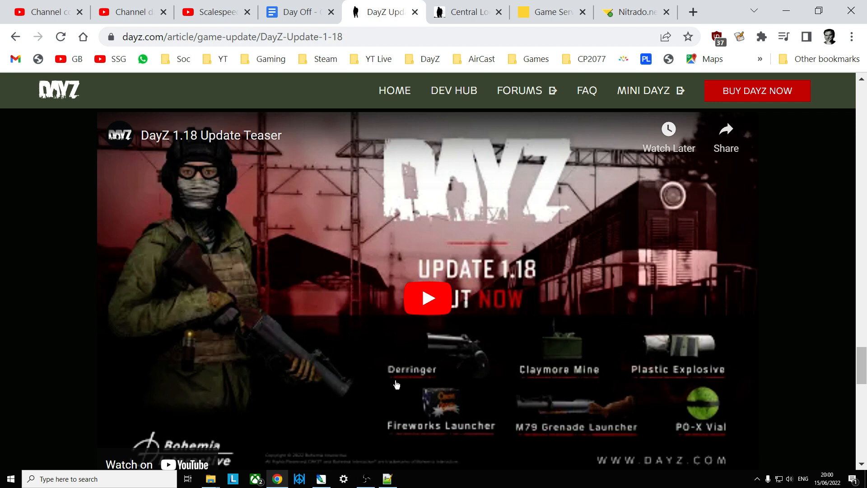